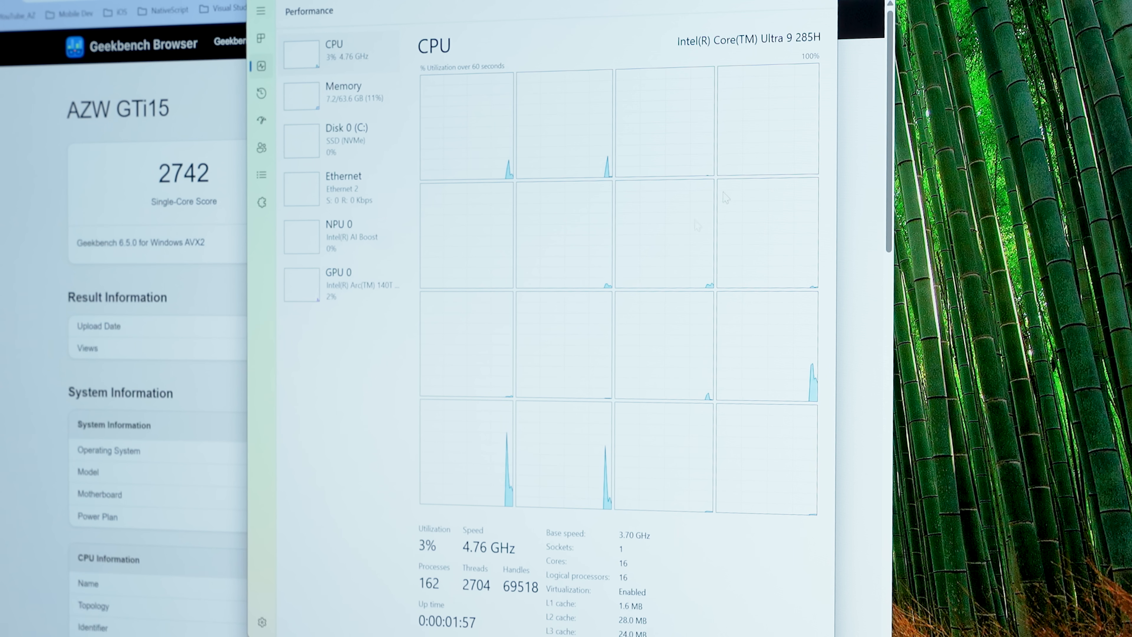
View GPU 0's performance details with 36.2 GB shared GPU memory, then the Memory page.
left_click(338, 281)
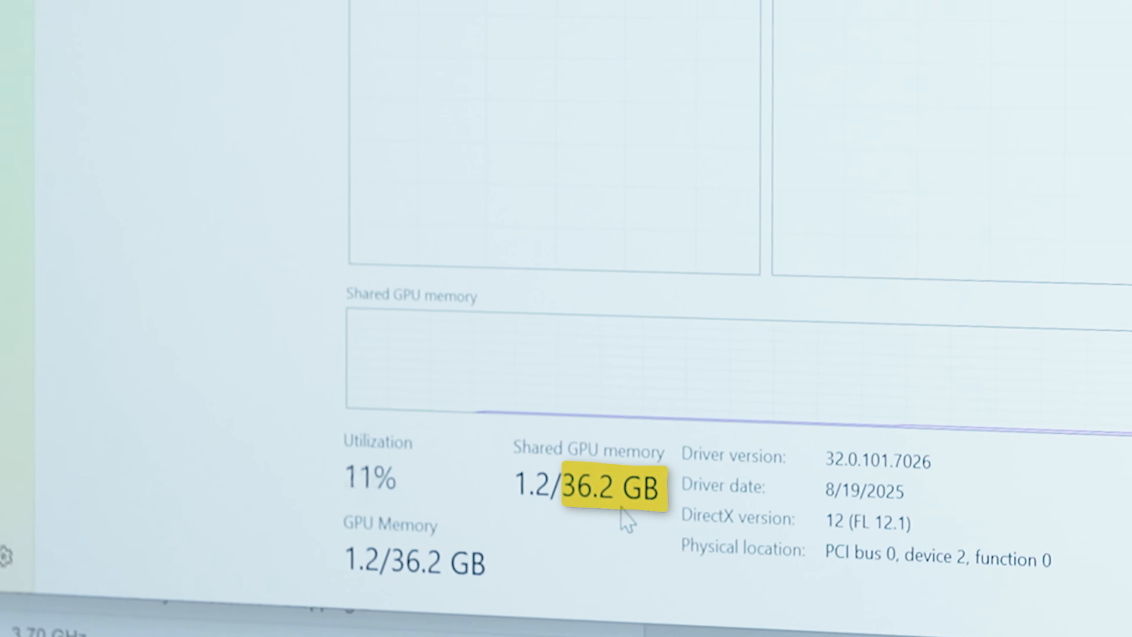
left_click(105, 144)
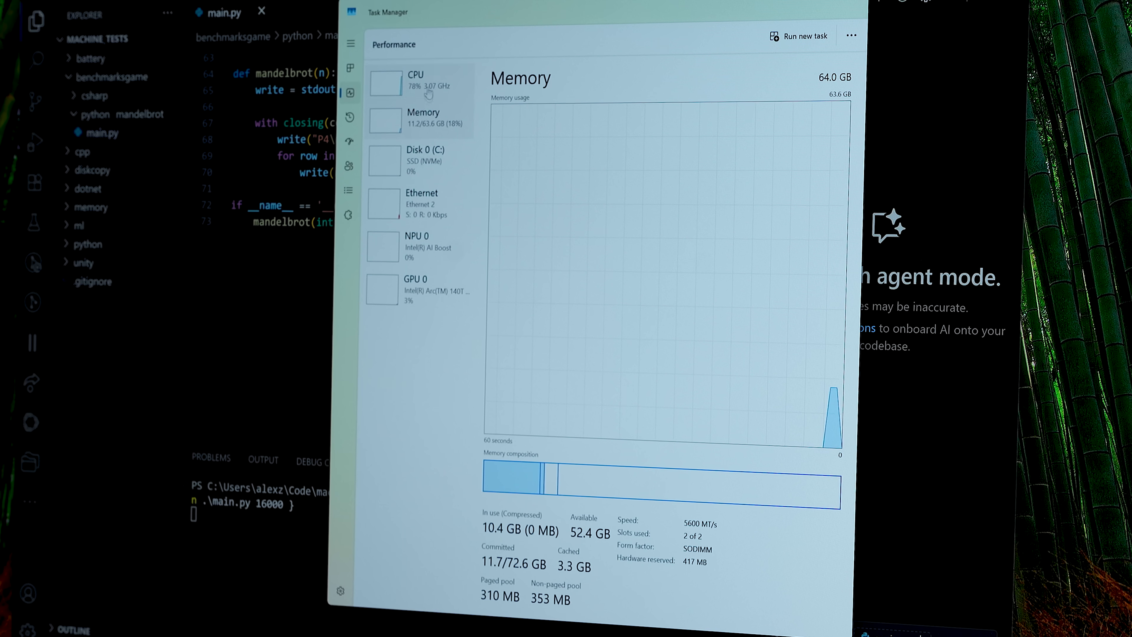
Show the per-core CPU graphs as the size-16000 Mandelbrot run loads every core.
left_click(416, 79)
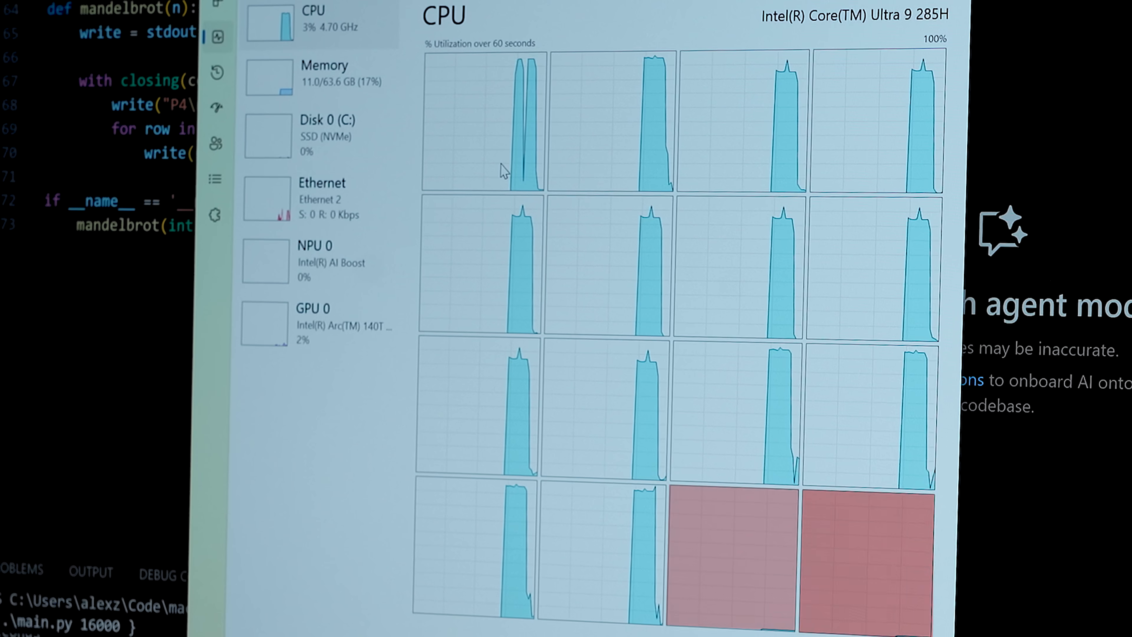